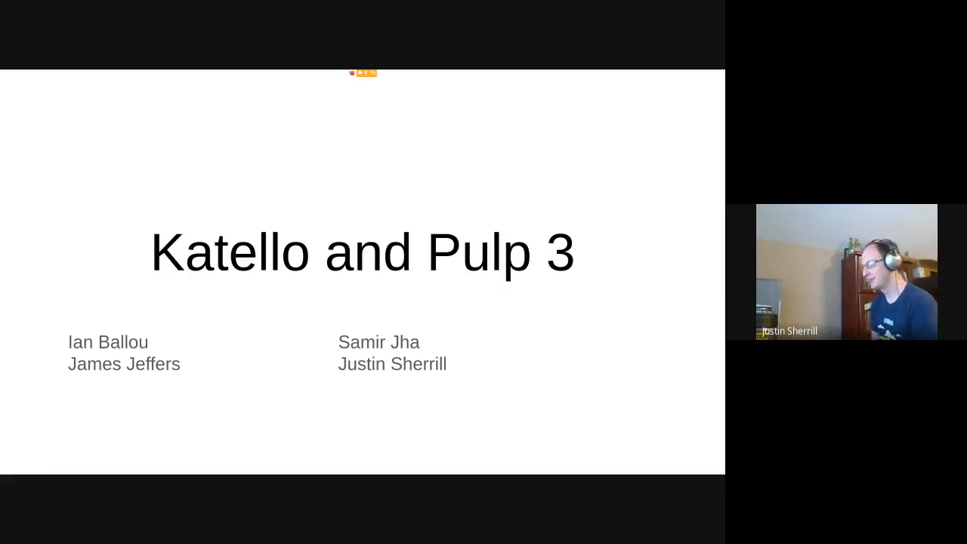
key("Right")
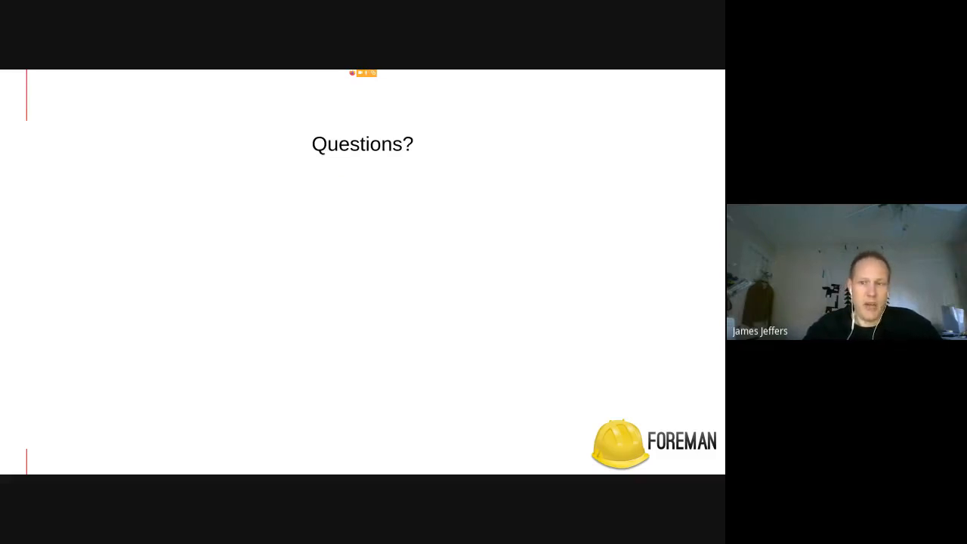
mouse_move(468, 151)
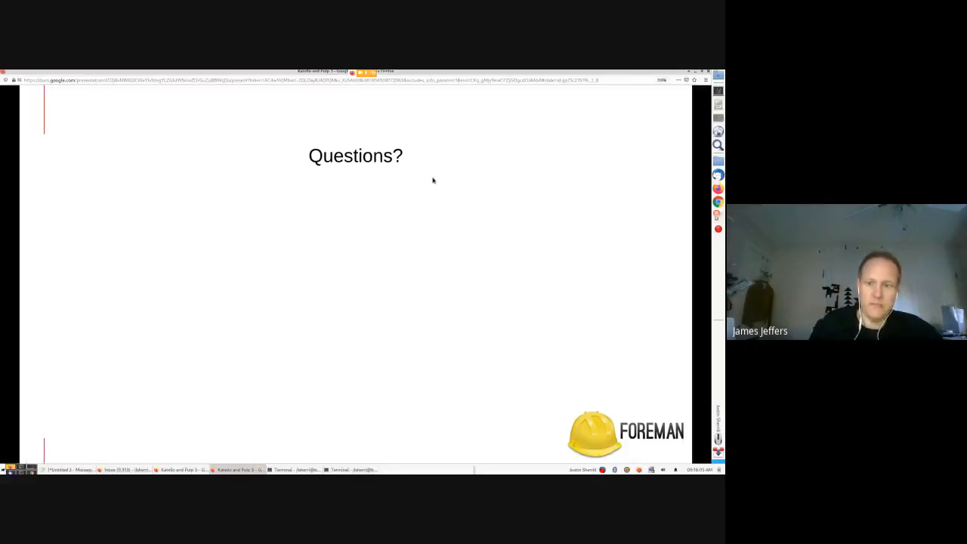
mouse_move(232, 405)
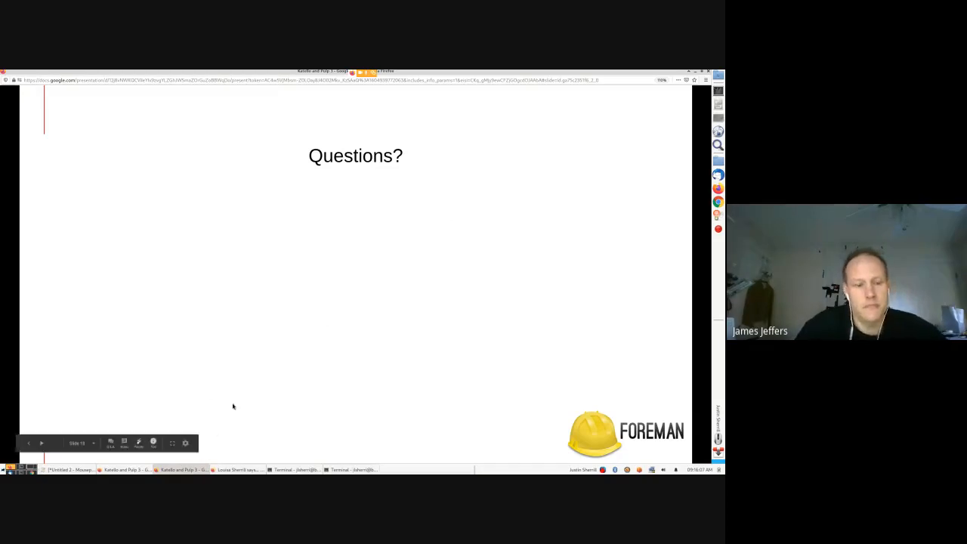